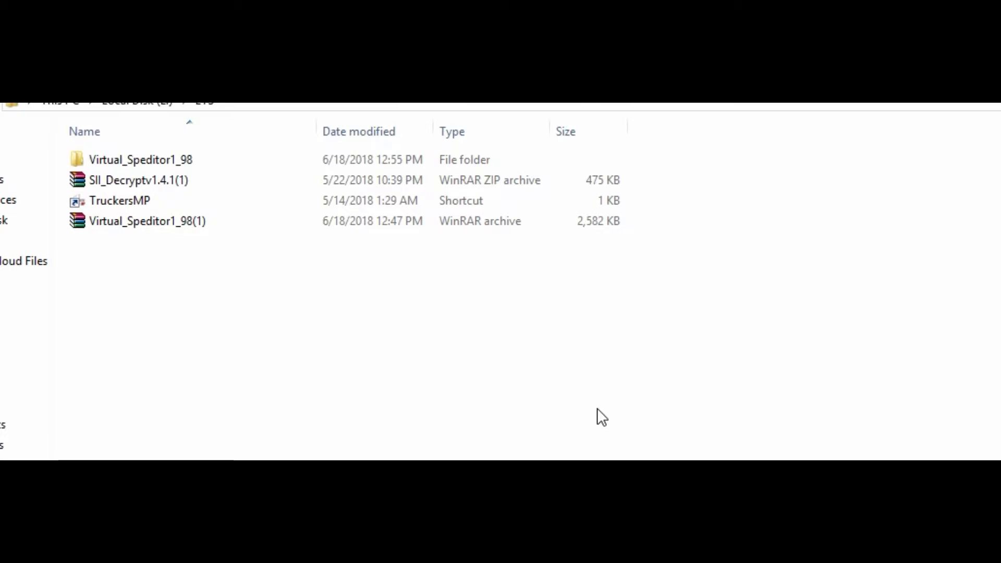
mouse_move(144, 316)
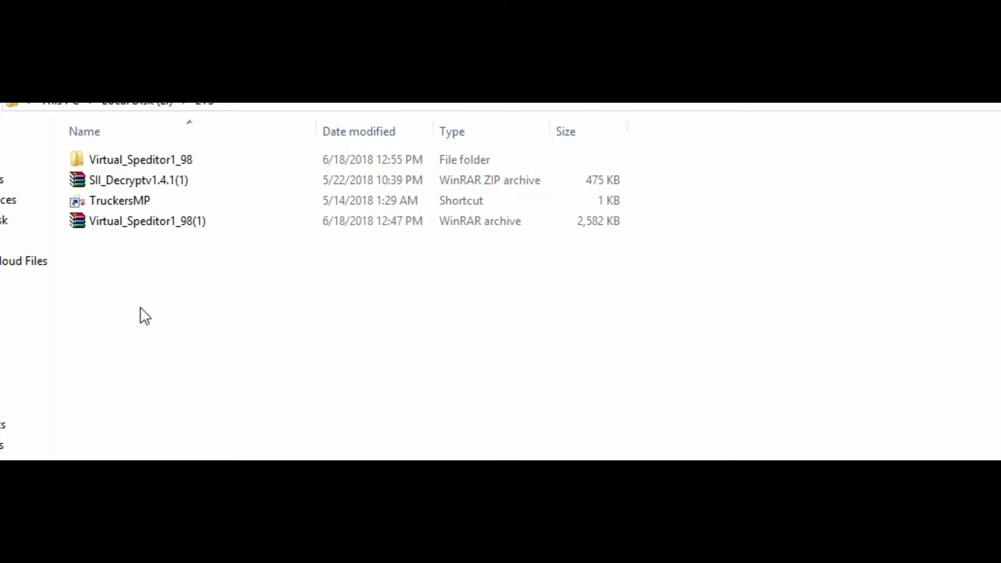
mouse_move(76, 428)
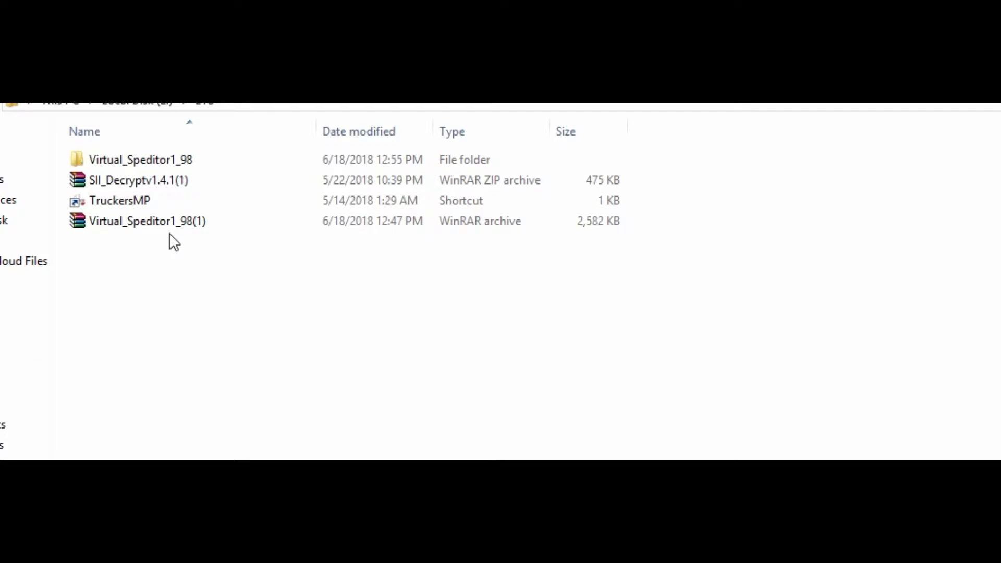
mouse_move(223, 350)
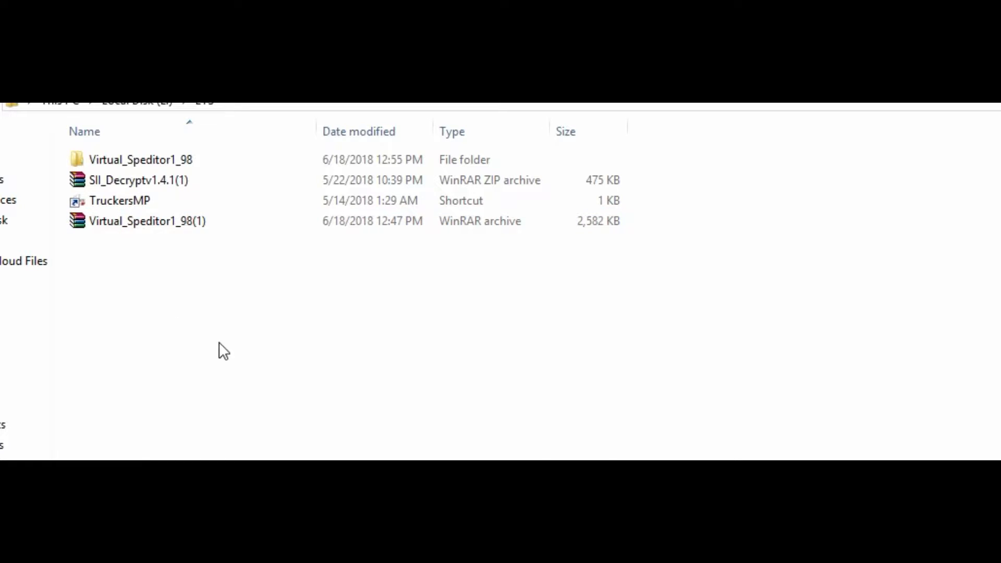
mouse_move(215, 287)
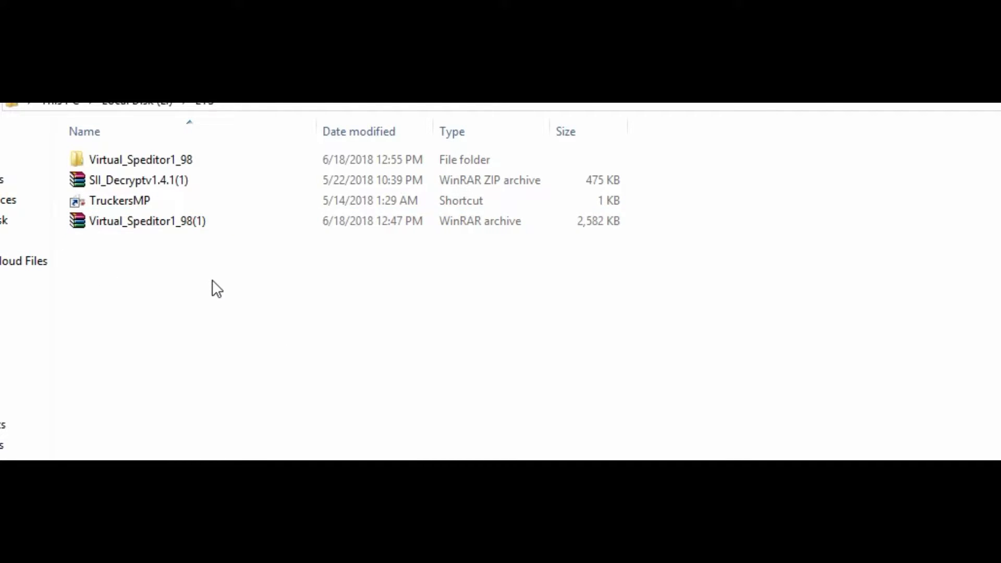
Step: Select the extracted Virtual_Speditor1_98 folder next to its archive in File Explorer
click(147, 221)
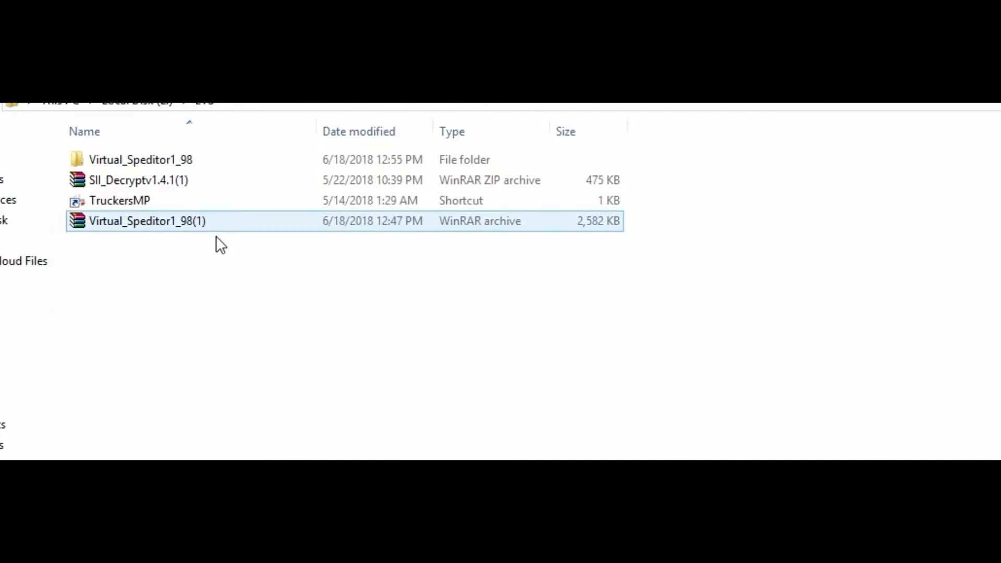
click(140, 158)
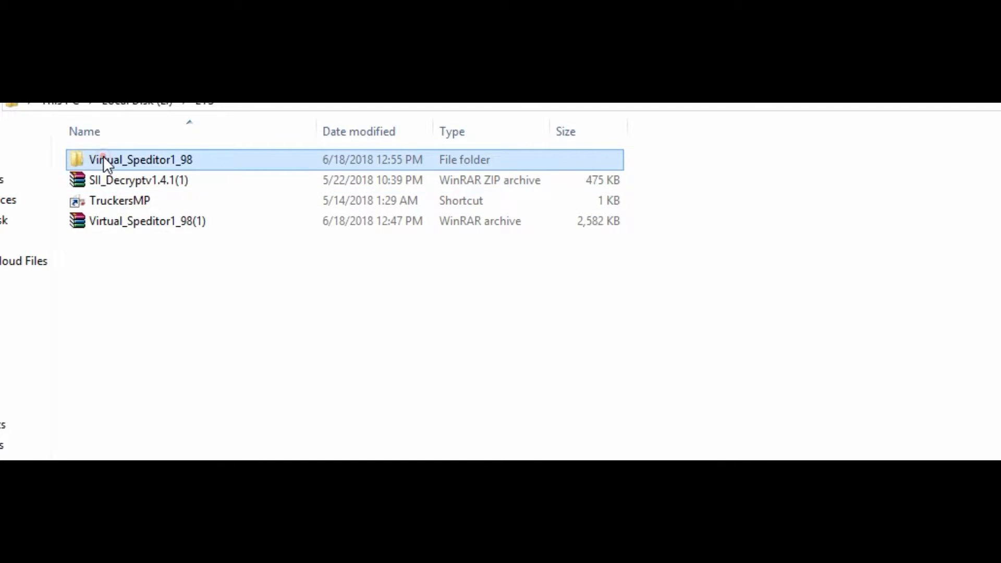
Step: Launch Virtual Speditor and browse This PC for the profile directory folder
double_click(140, 158)
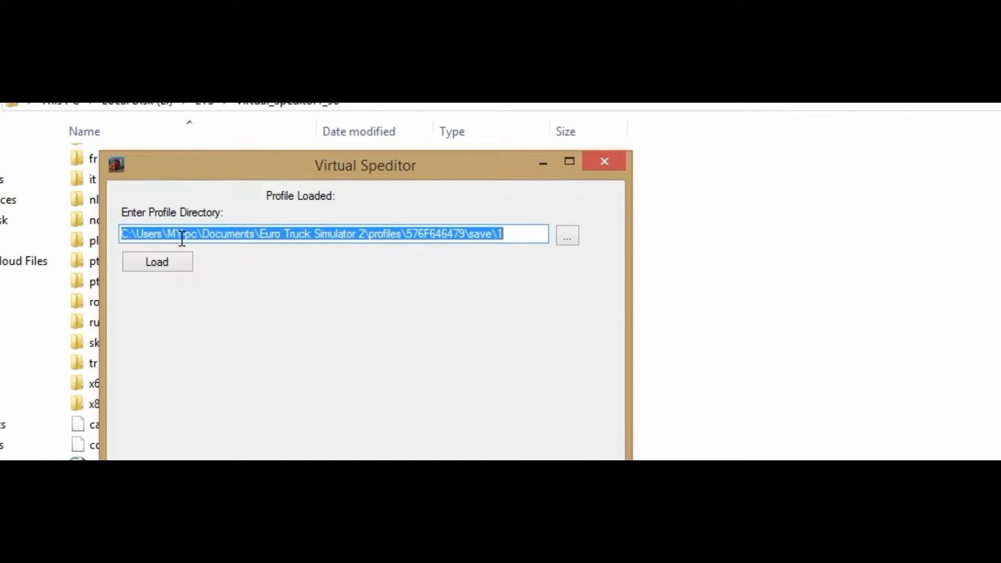
click(565, 235)
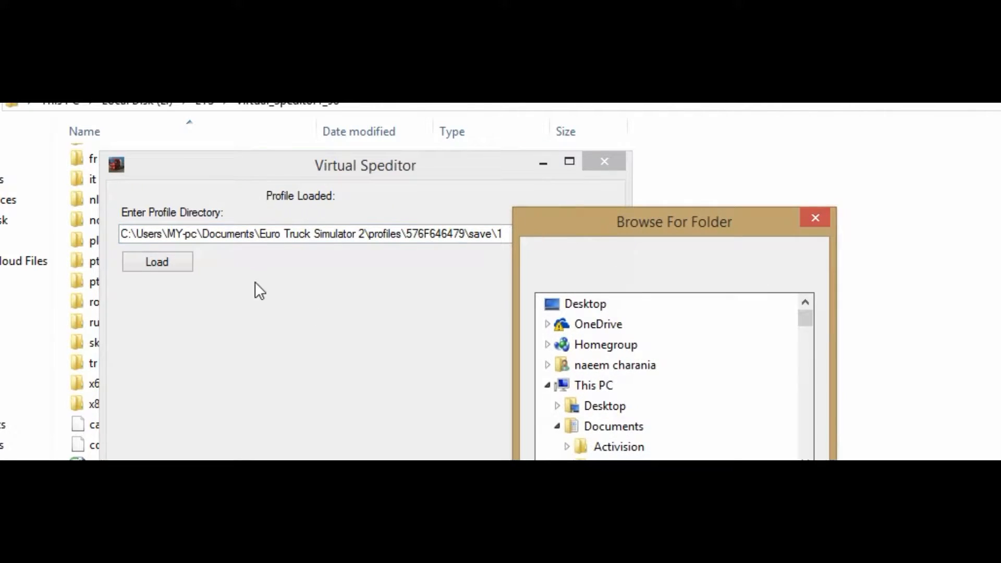
mouse_move(592, 384)
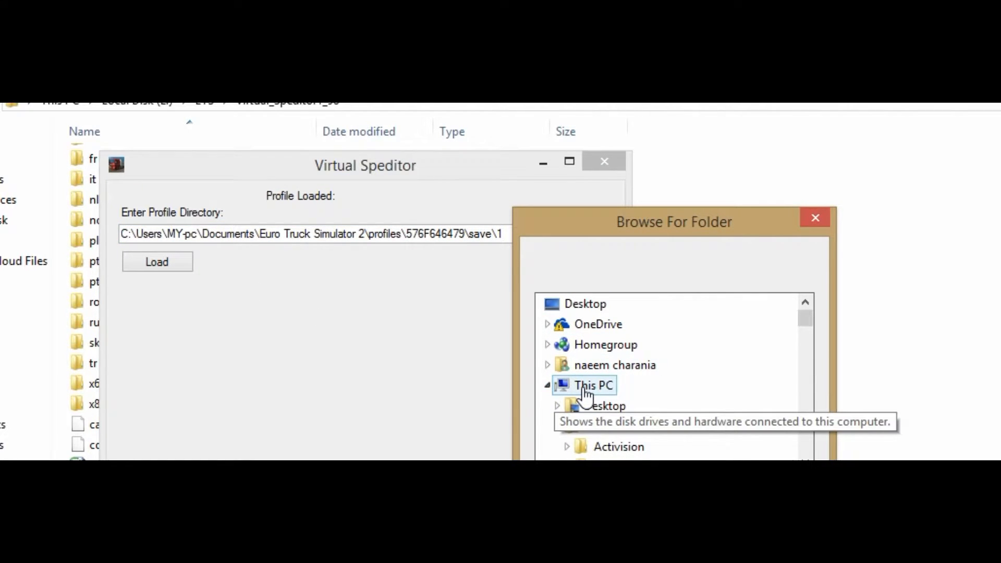
click(547, 385)
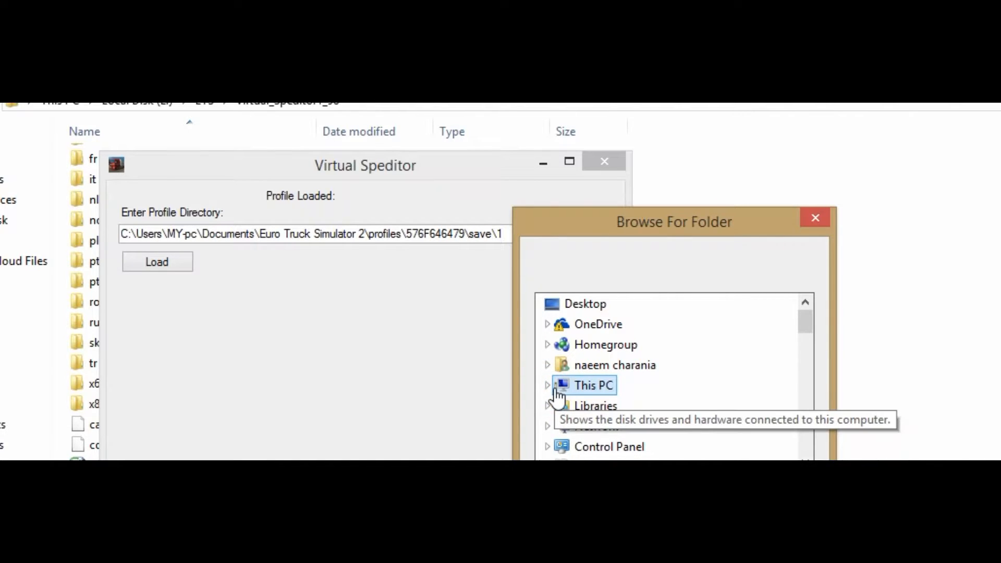
click(547, 384)
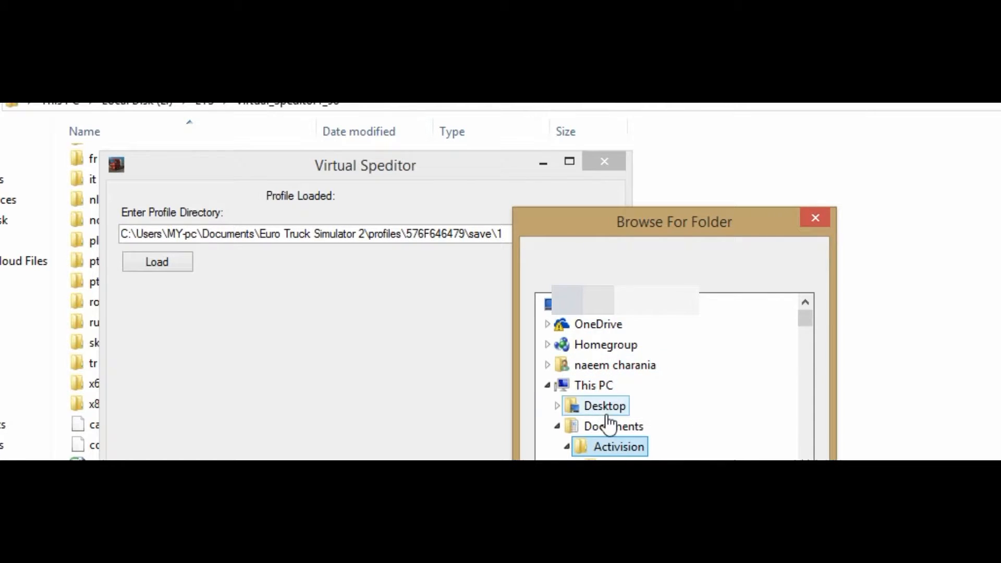
scroll(down, 3)
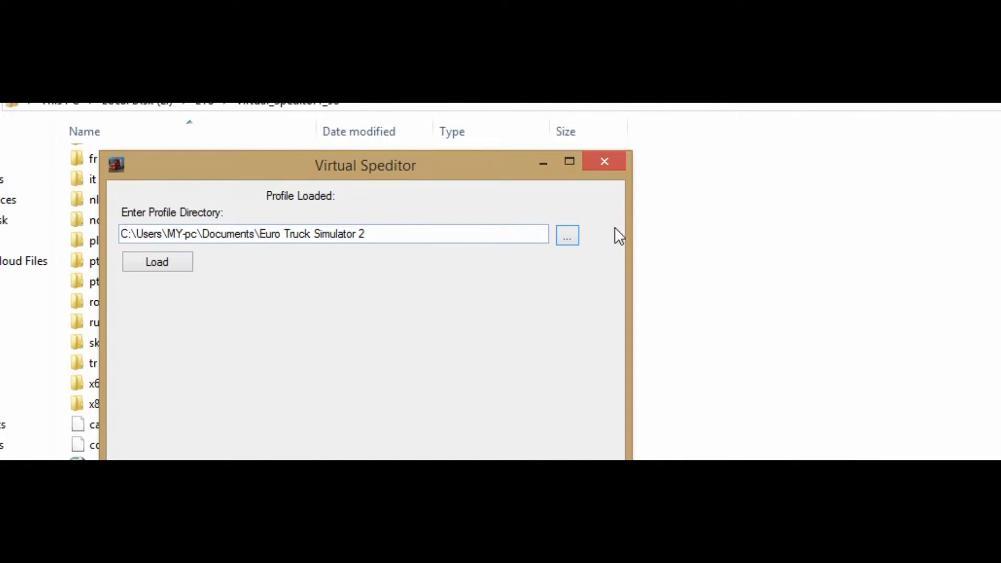
Step: Choose the Euro Truck Simulator 2 profile's save\1 folder as the profile directory
click(566, 235)
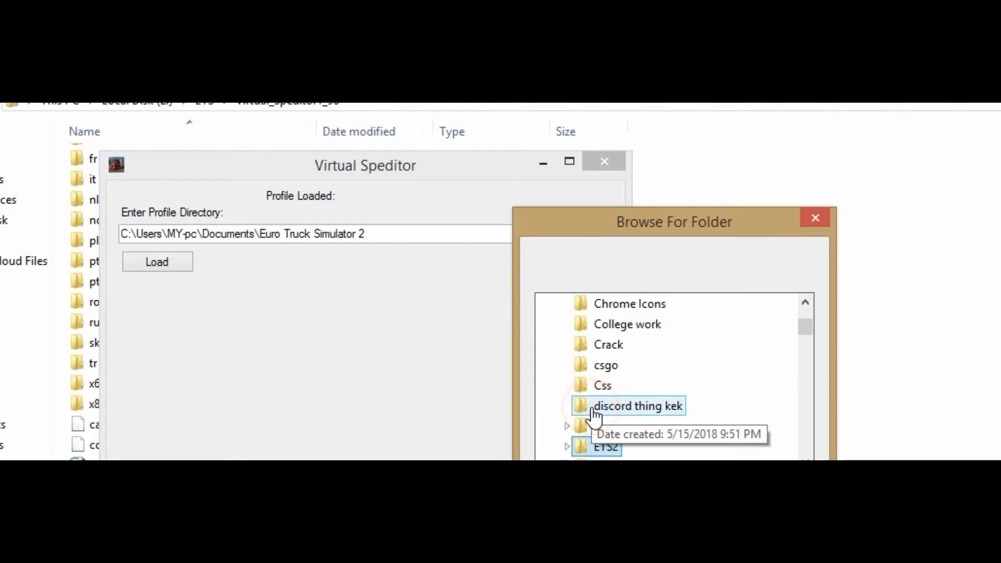
scroll(down, 3)
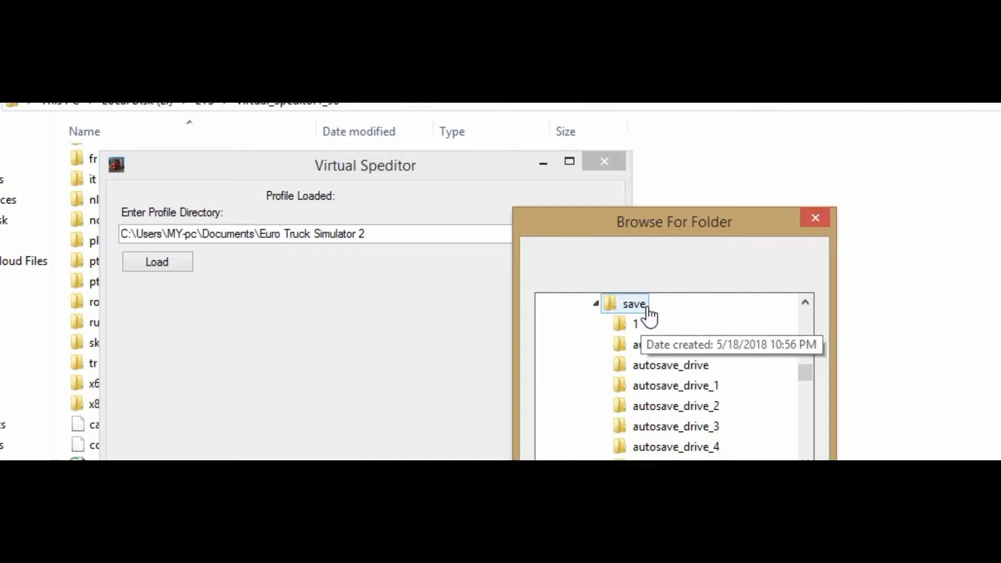
click(634, 324)
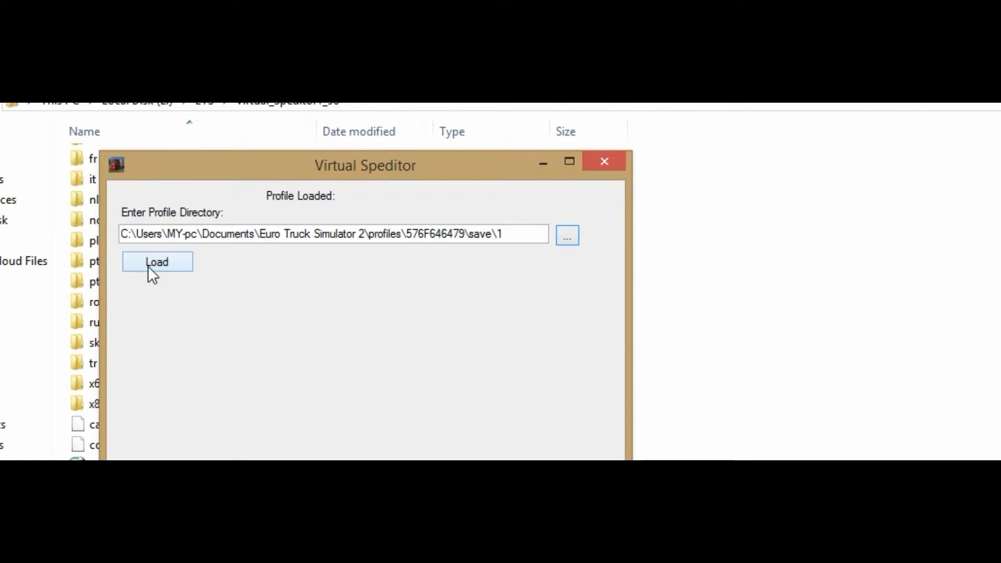
Step: Load the Woddy profile save so the job source, destination and cargo fields appear
click(156, 262)
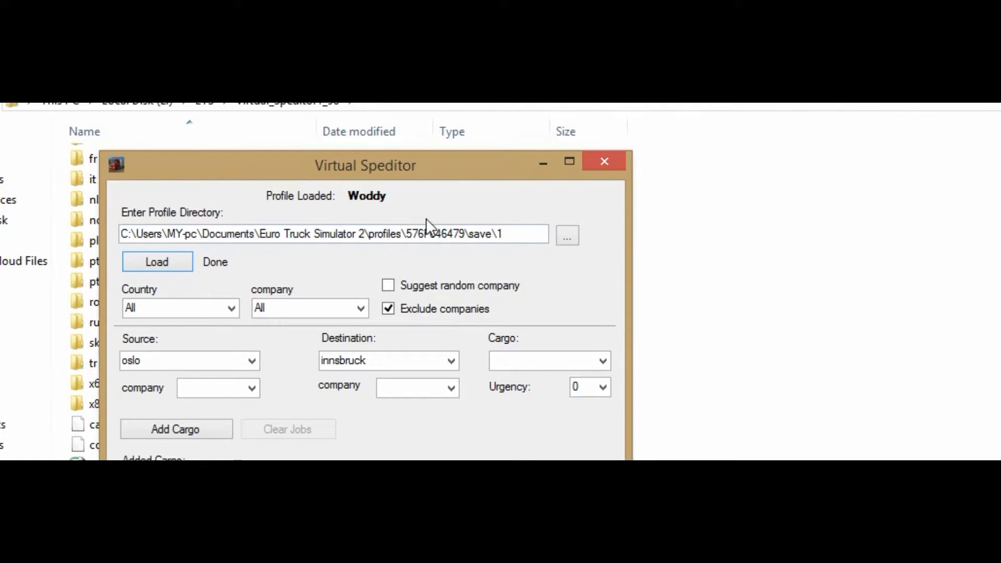
click(343, 235)
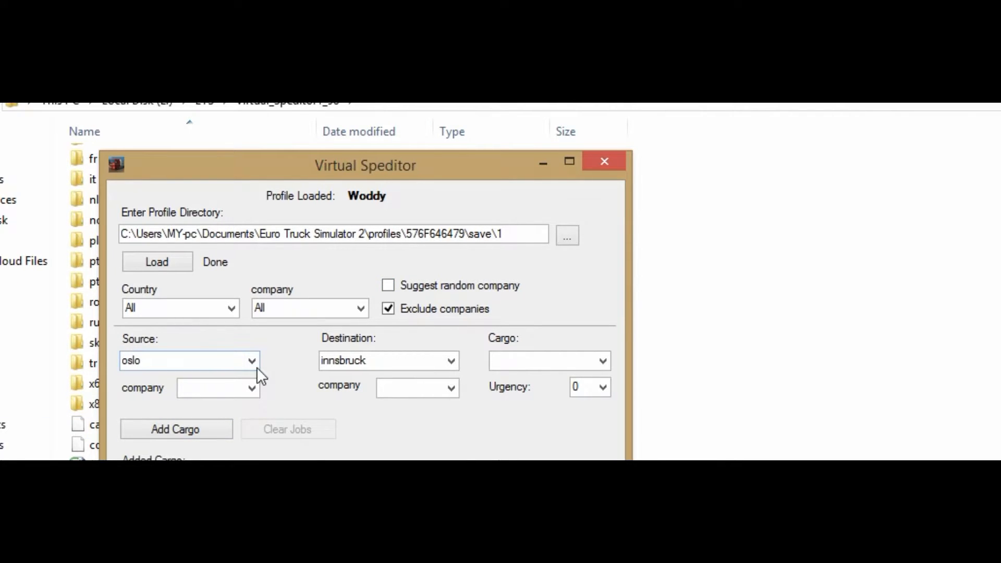
Step: Set the job from Birmingham to Plymouth carrying volvo_cars cargo
text(bi)
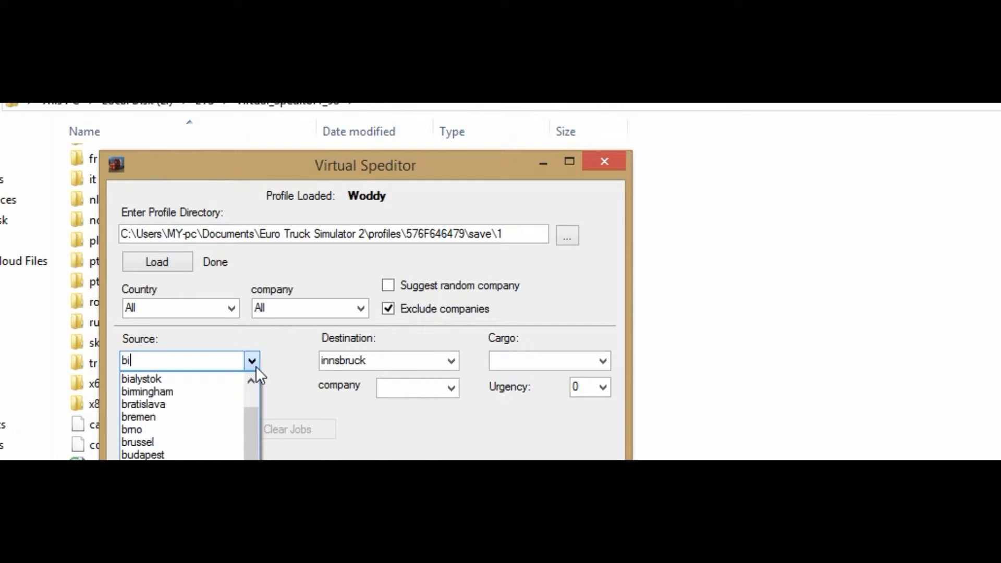
click(146, 391)
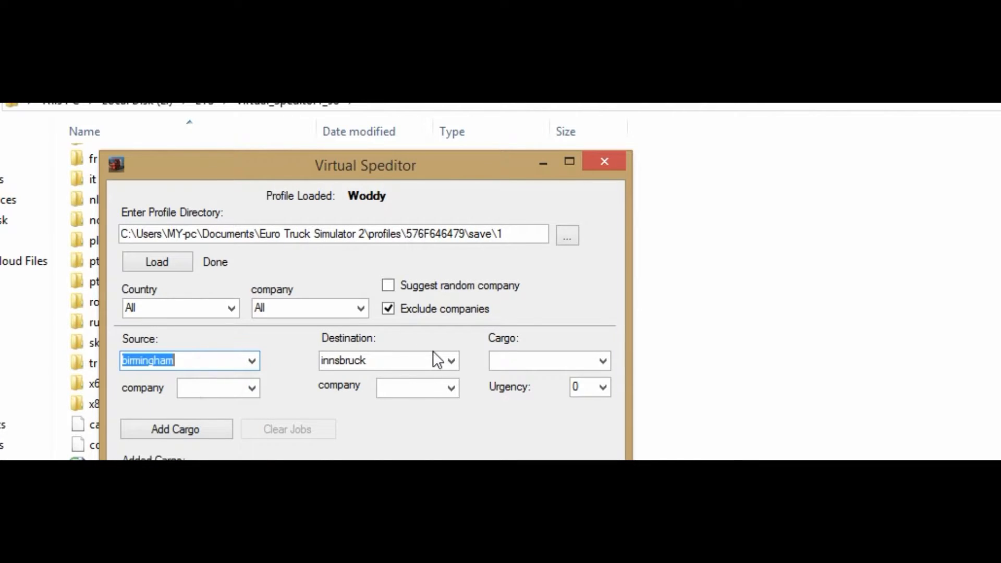
click(451, 360)
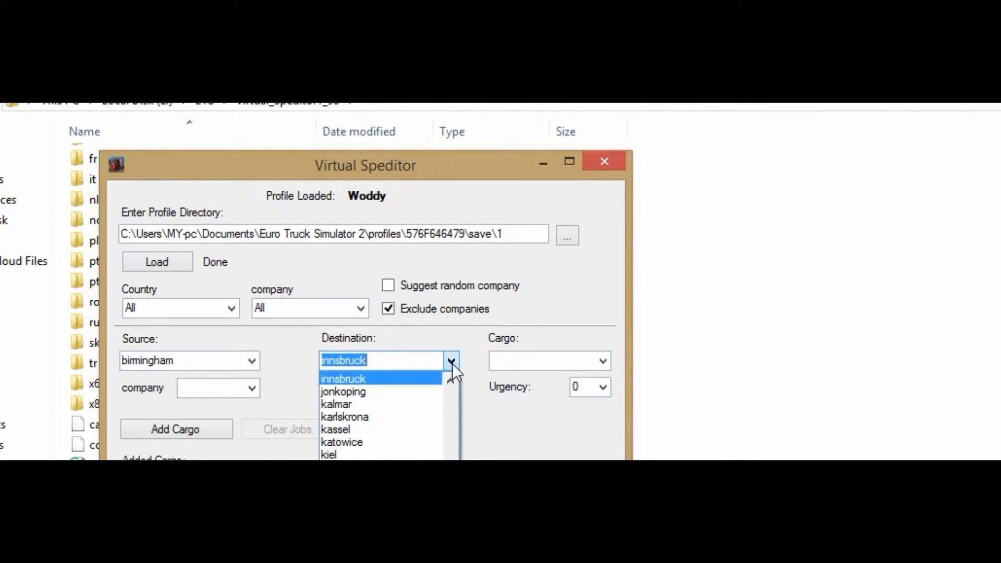
text(pl)
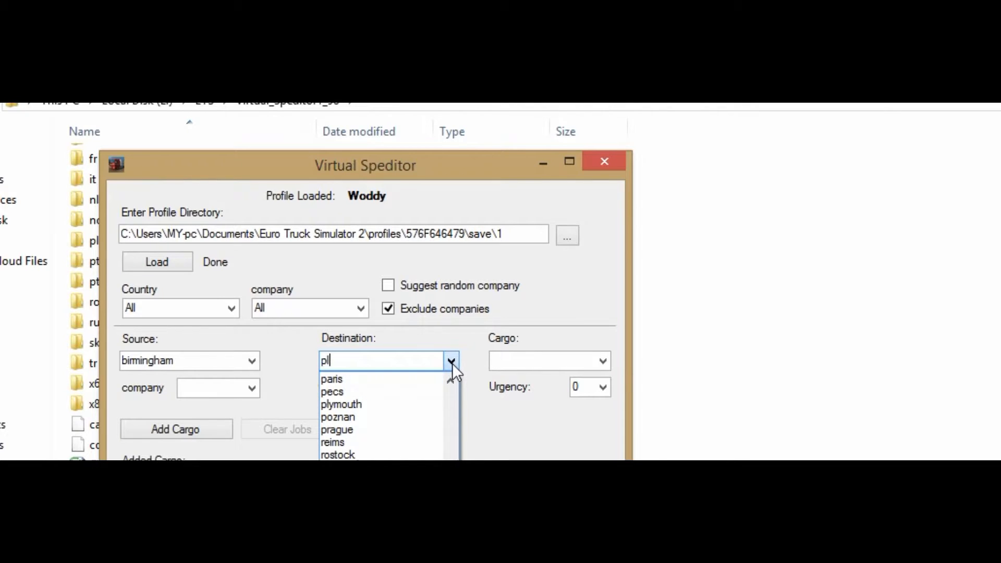
click(341, 403)
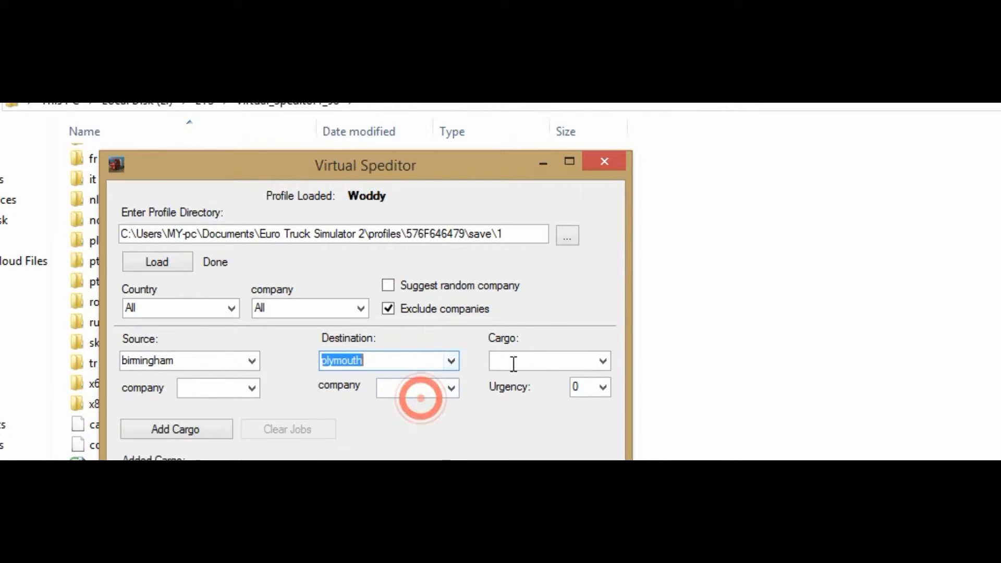
text(volvo_c)
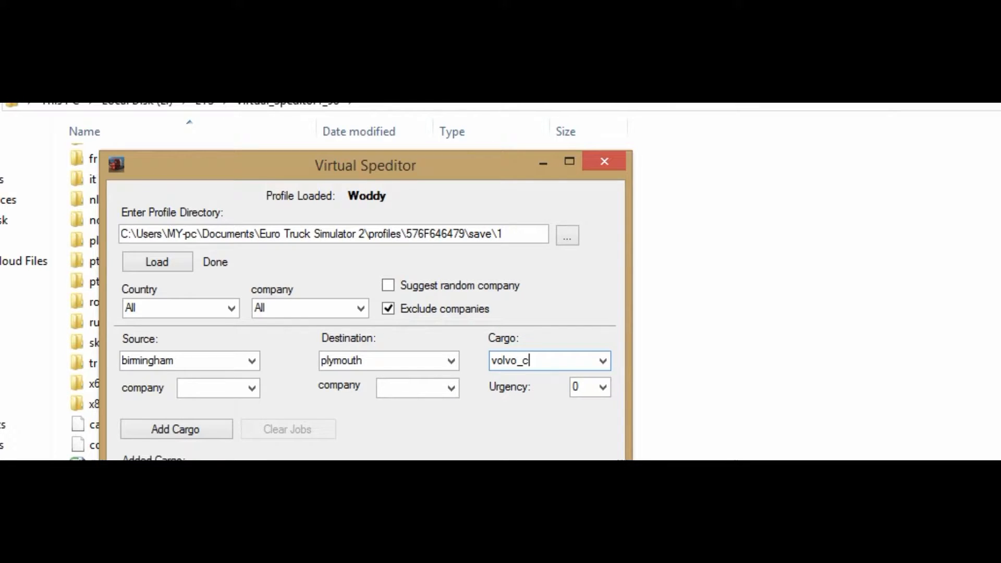
click(600, 361)
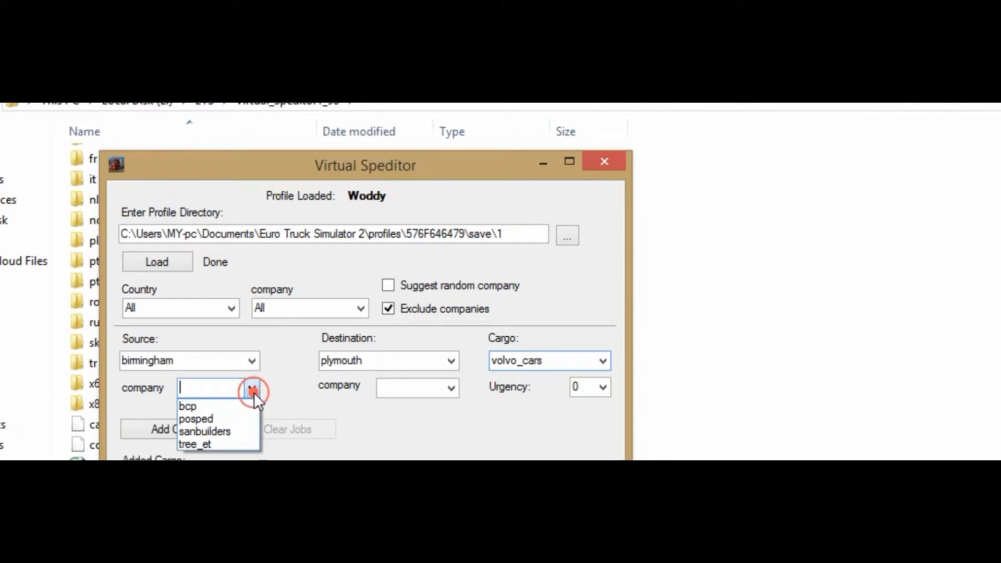
Step: Assign posped as source company, stokes as destination company, keeping urgency 0
click(196, 419)
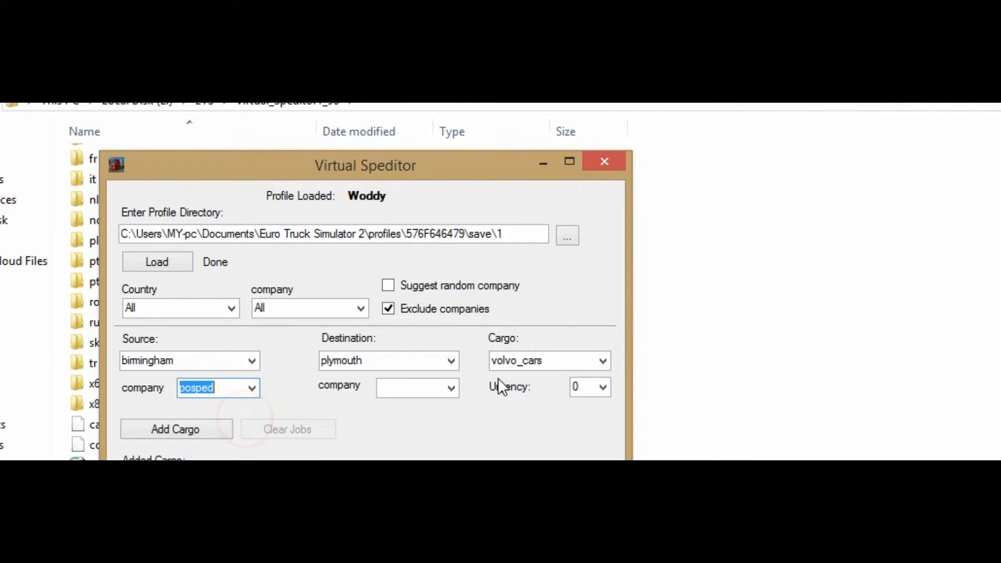
click(451, 387)
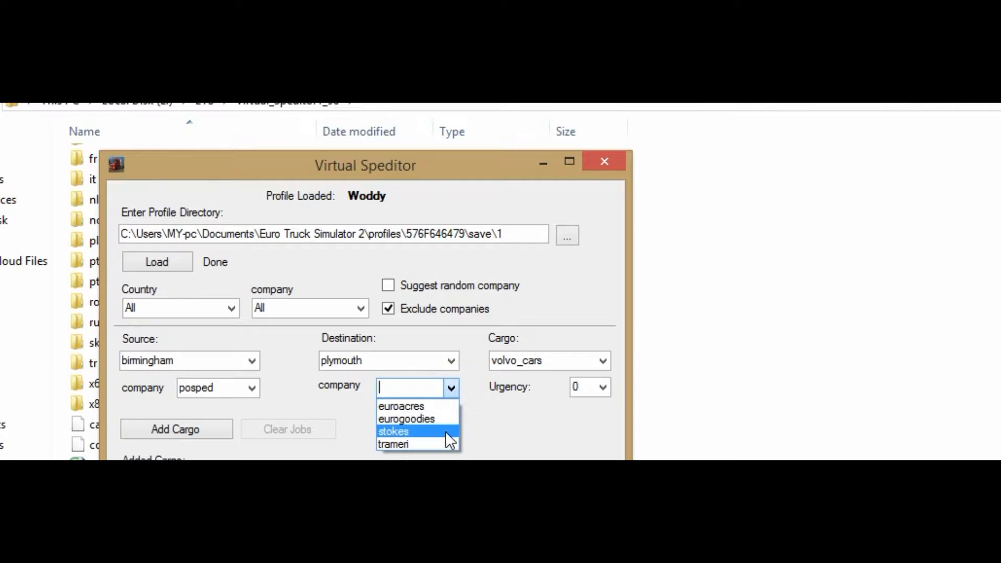
click(393, 430)
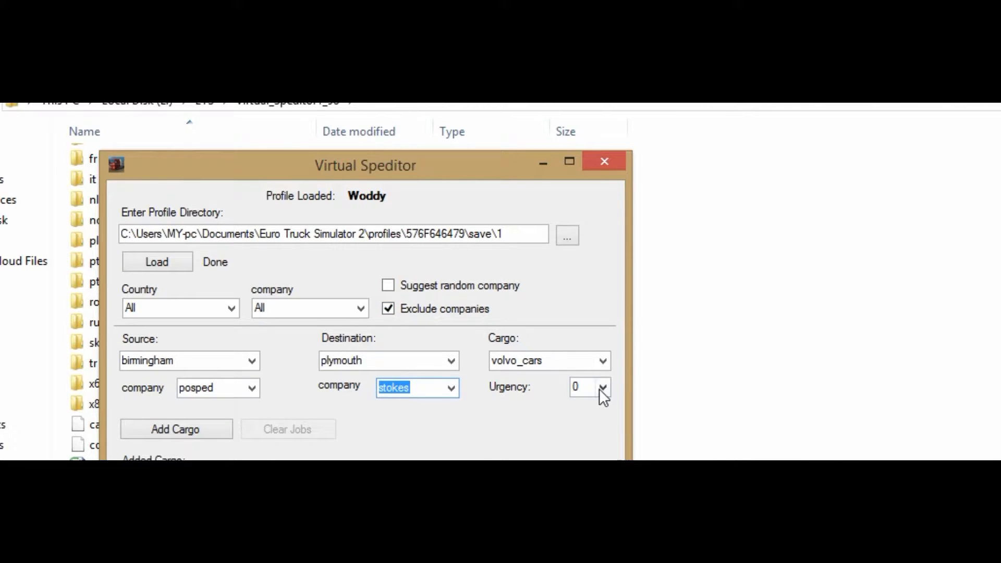
click(601, 387)
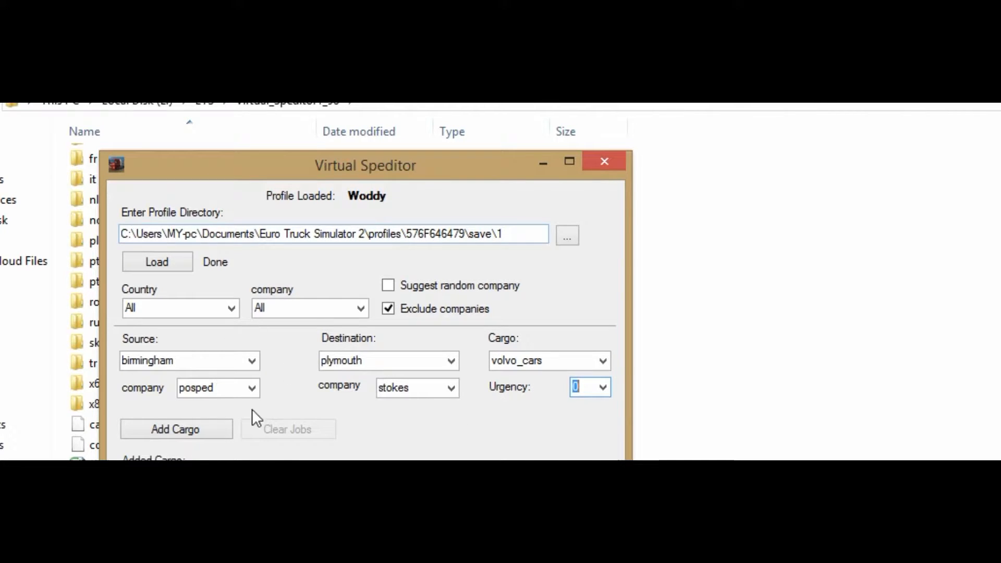
Step: Add the volvo_cars job to the Woddy save file and reload the profile data
click(175, 429)
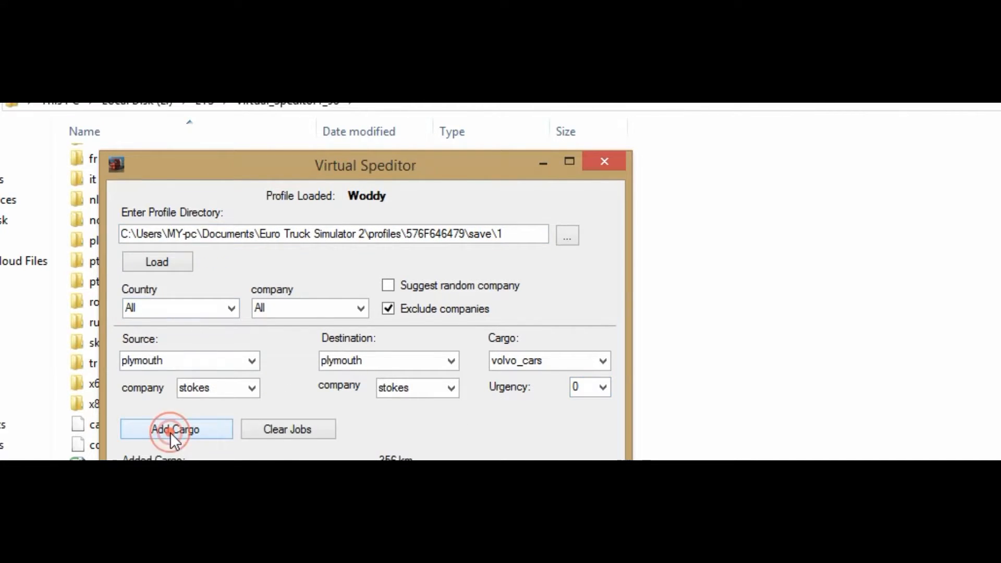
click(176, 428)
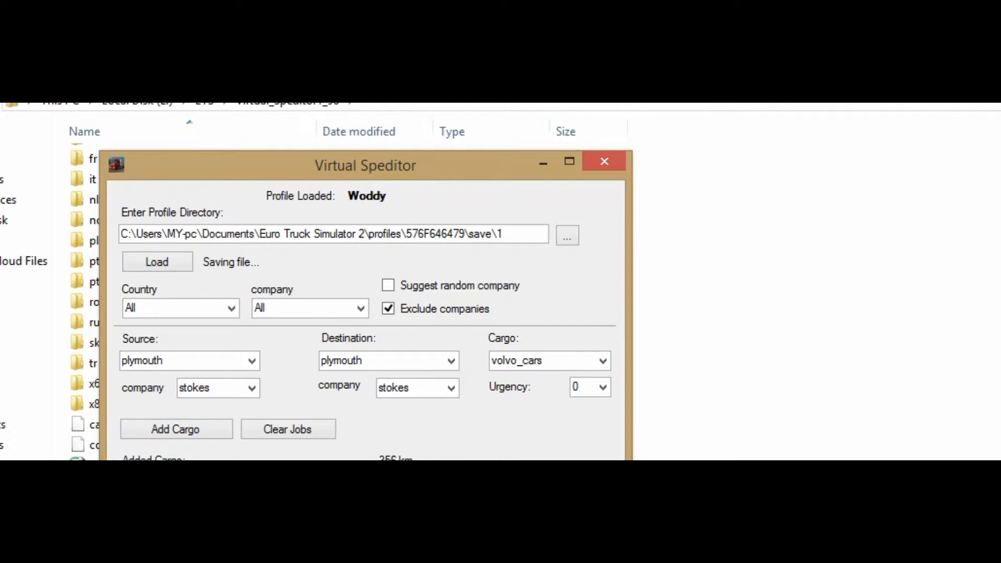
click(156, 262)
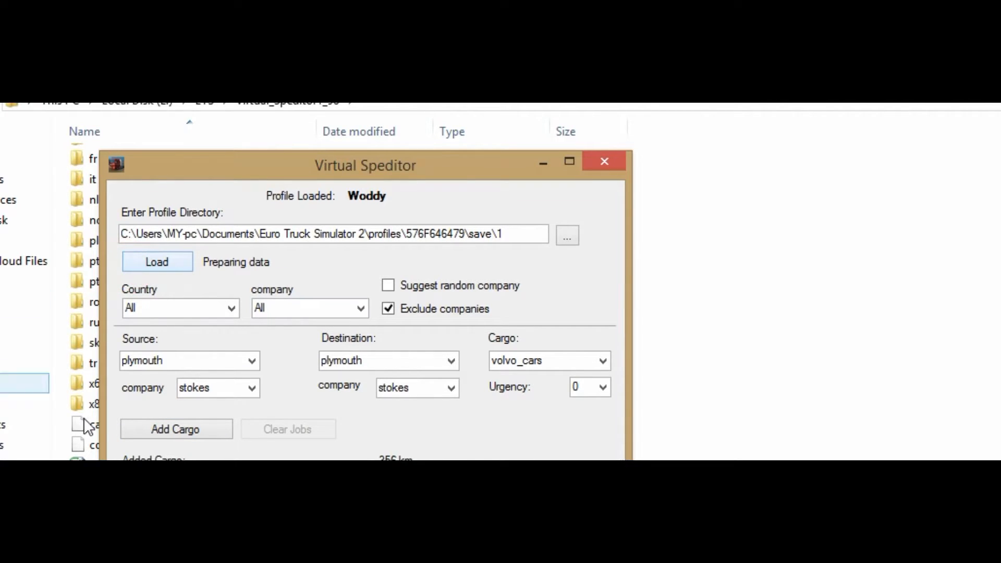
click(156, 262)
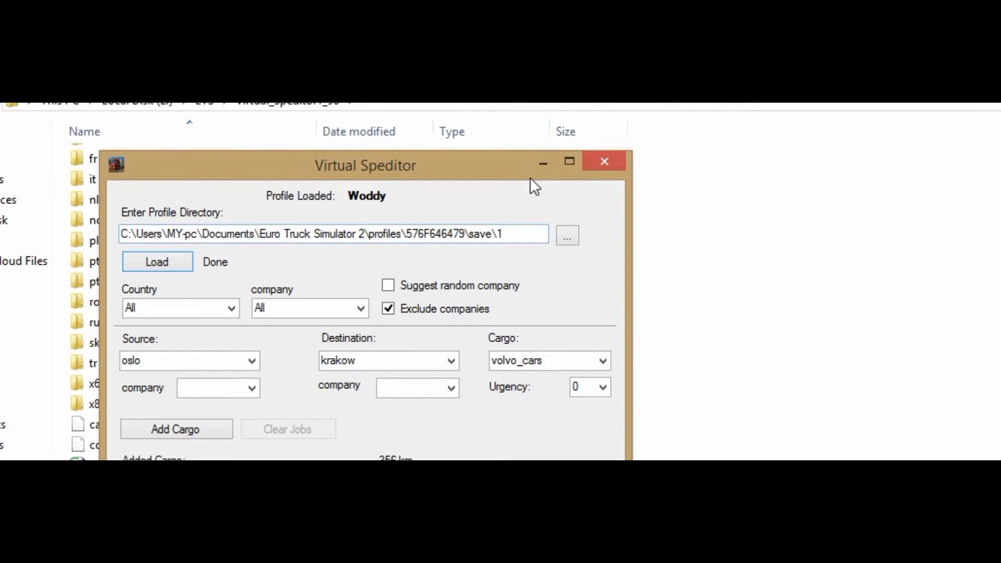
mouse_move(425, 345)
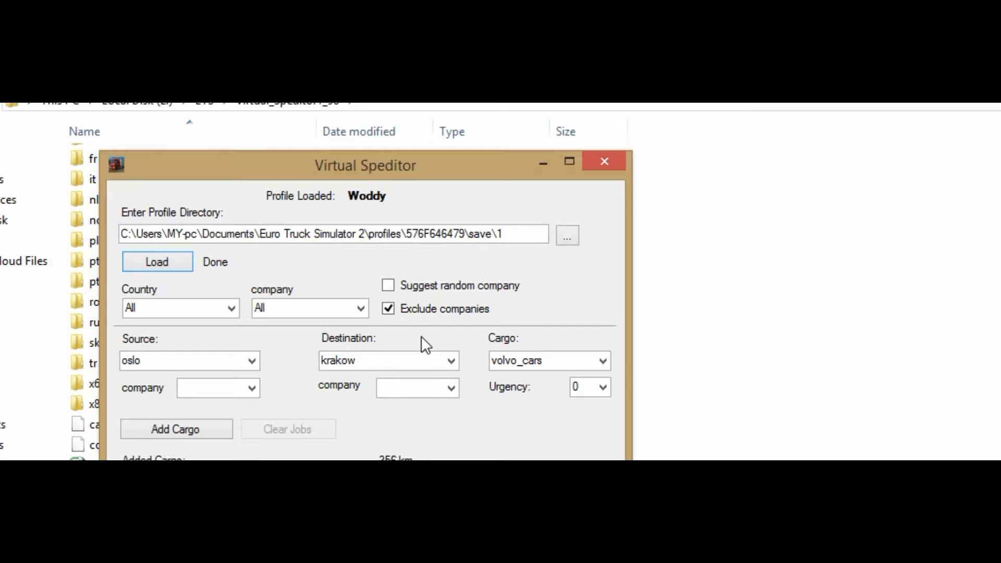
mouse_move(476, 280)
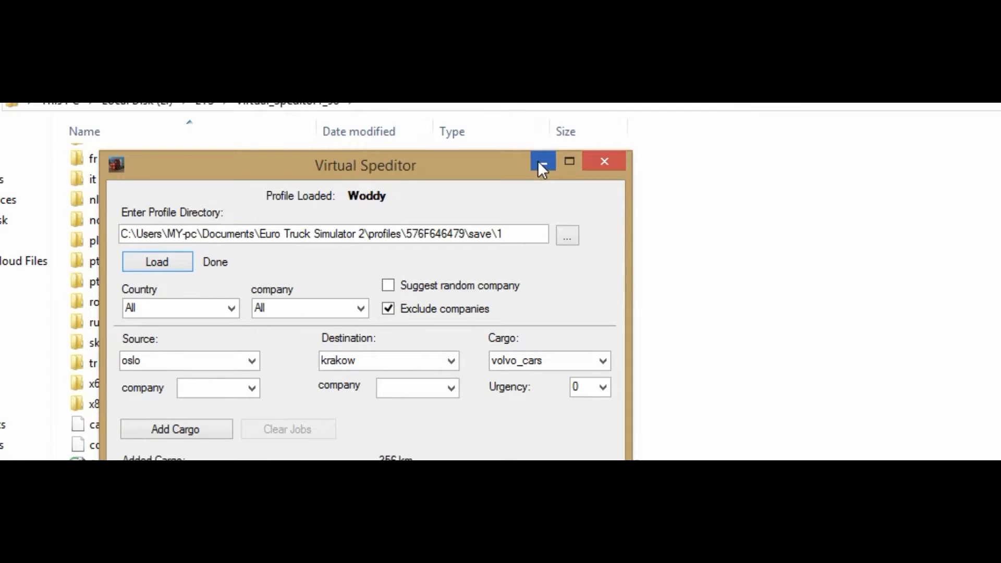
mouse_move(542, 161)
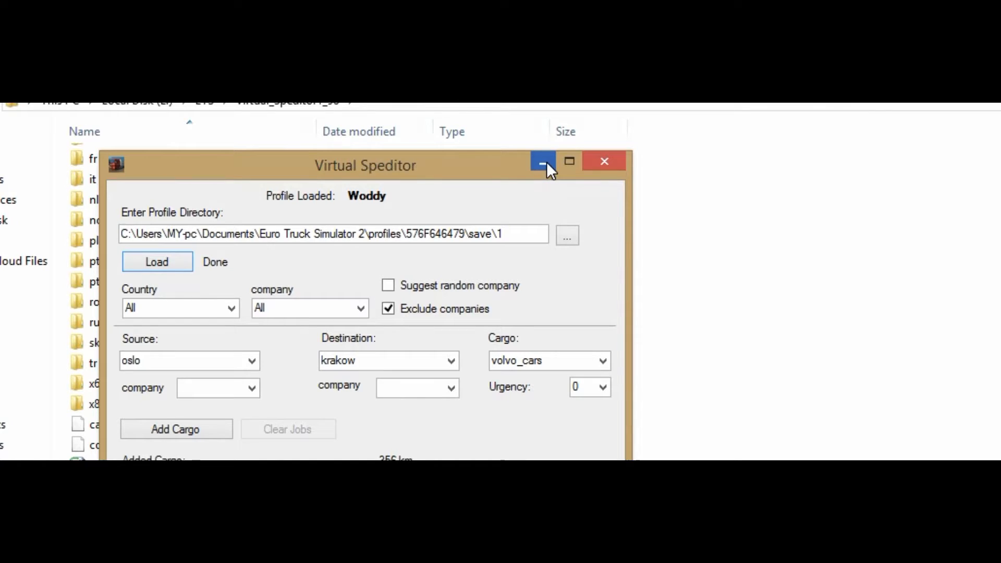
mouse_move(542, 161)
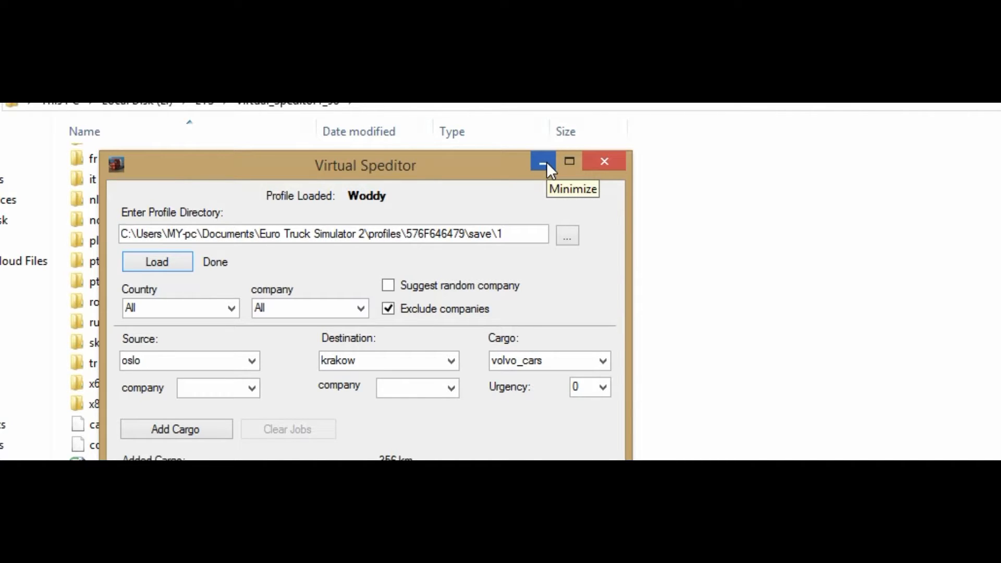
mouse_move(488, 337)
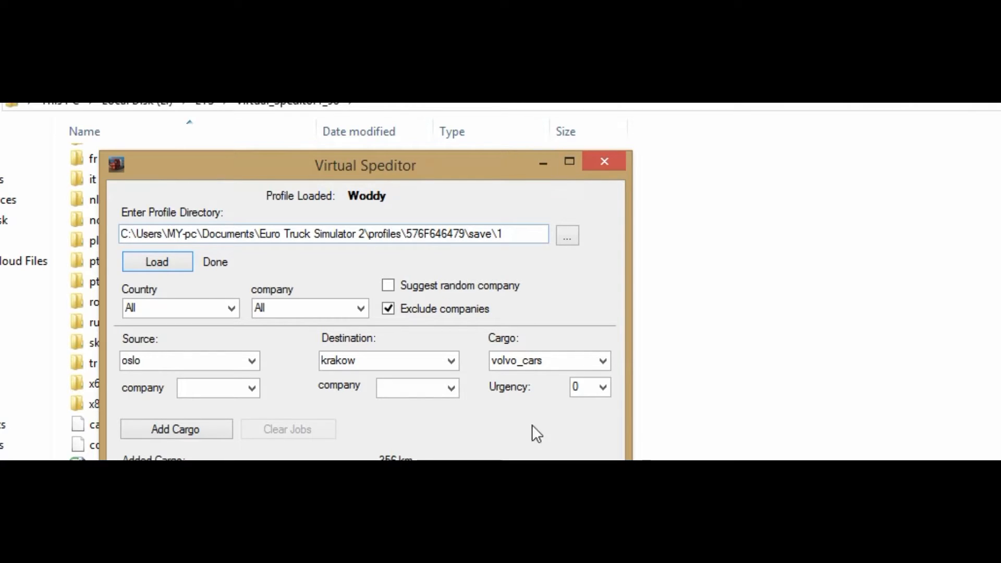
mouse_move(370, 418)
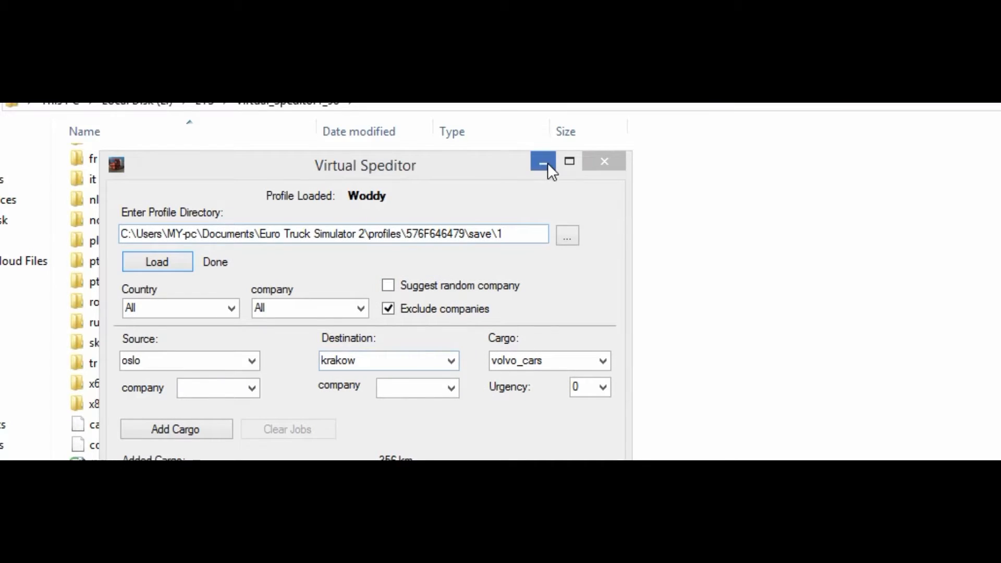
mouse_move(542, 160)
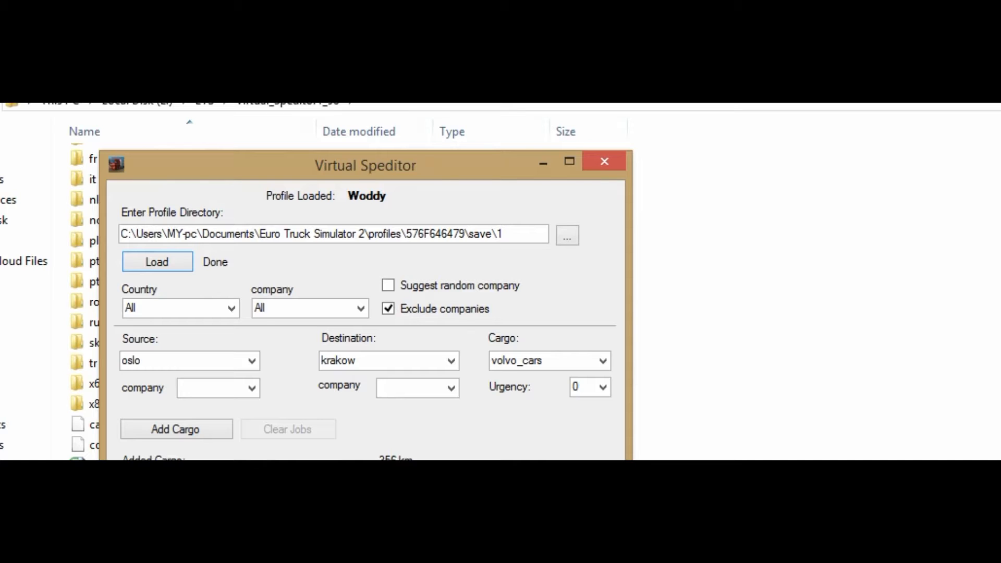
mouse_move(503, 281)
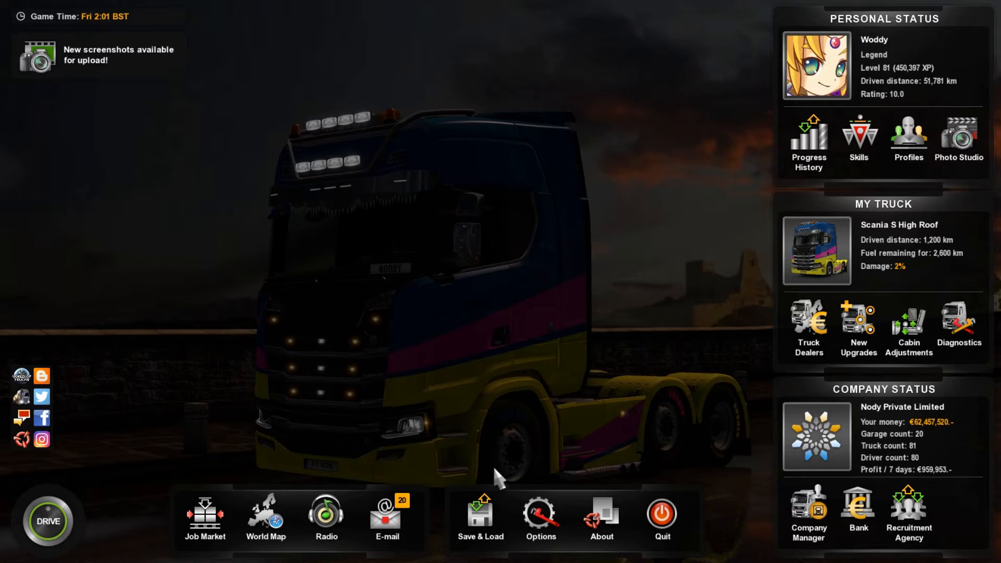
Step: Load Unnamed save 1 to resume in the truck cab with a job offer waiting
click(480, 517)
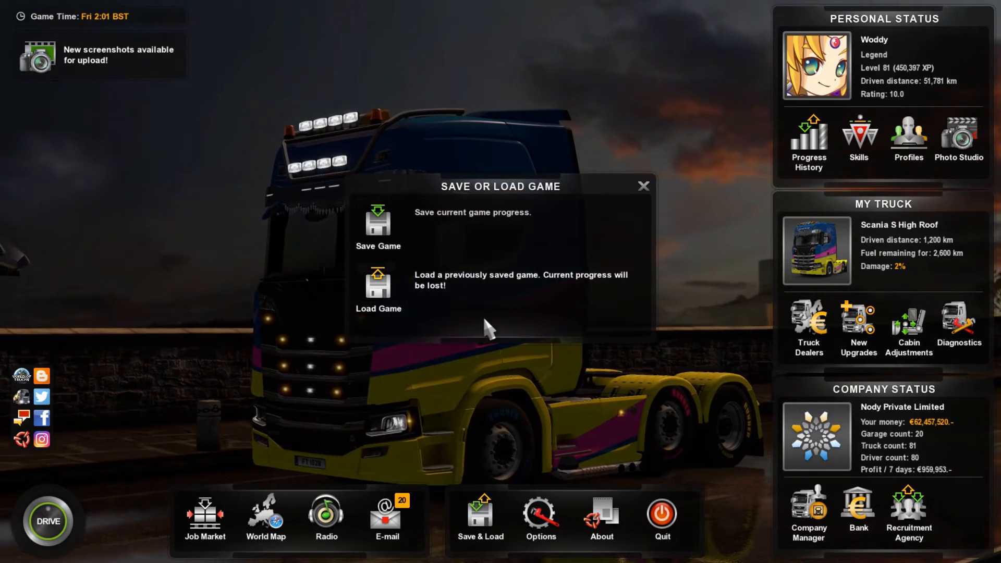
click(378, 287)
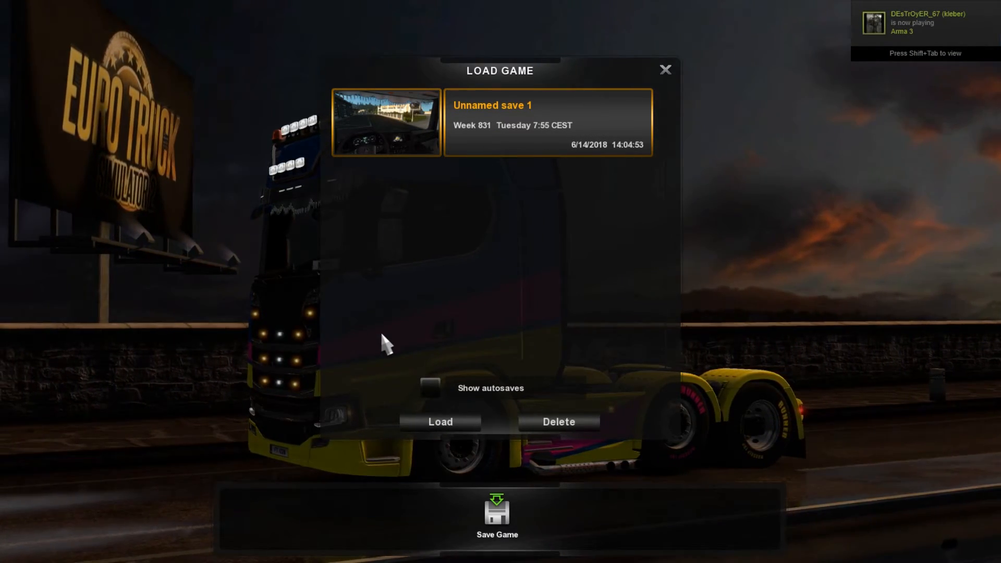
click(440, 421)
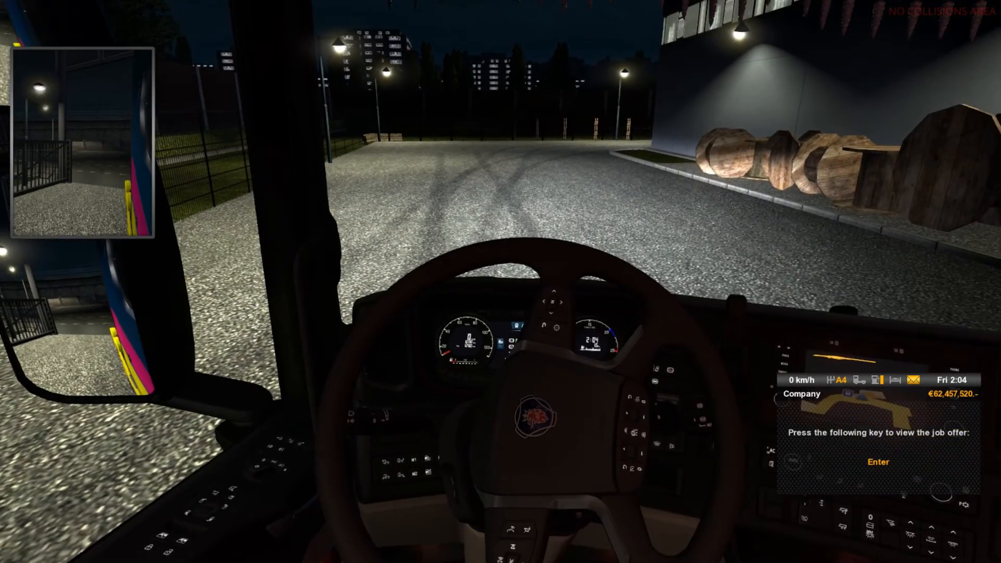
Step: View the waiting job offer, listing the posped Luxury SUVs Birmingham-to-Plymouth job
key(Enter)
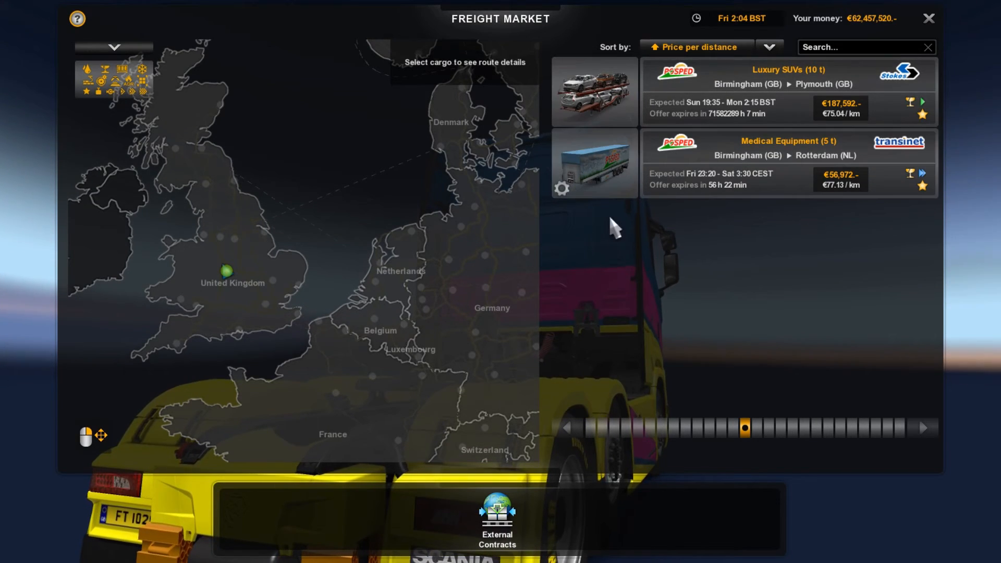
Step: Select the Luxury SUVs job to show its 347 km Birmingham-to-Plymouth route
click(593, 93)
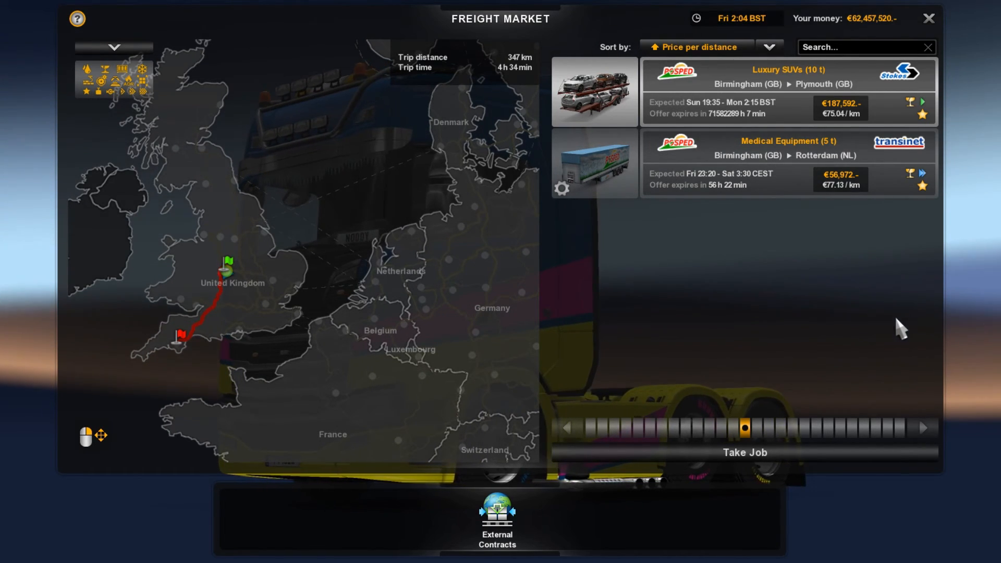
mouse_move(741, 315)
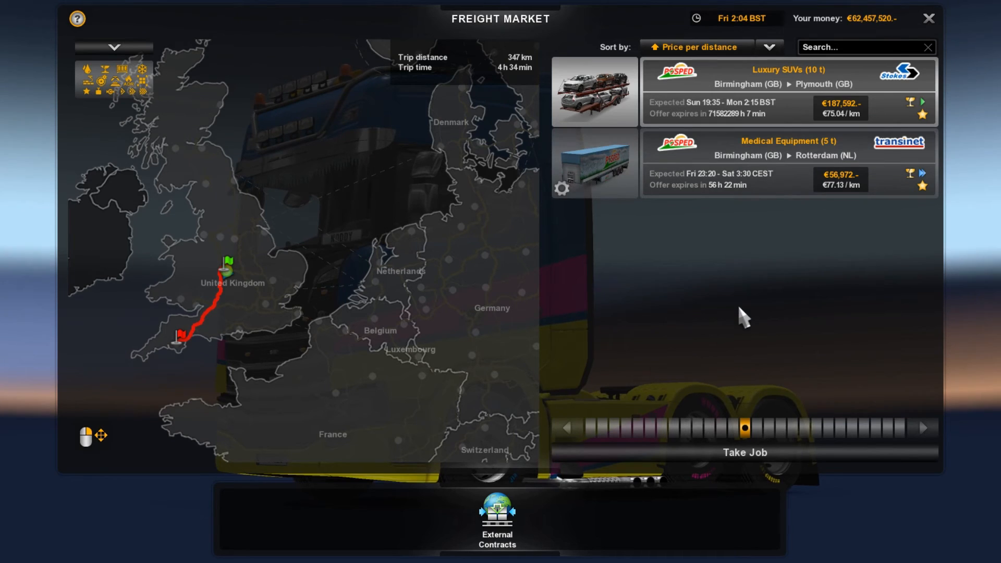